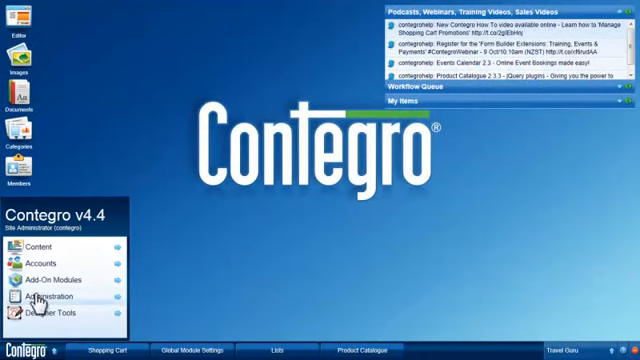
Step: Open Contegro's site administration options to reach the Shopping Cart shipping methods
{"action": "left_click", "coordinate": [68, 267]}
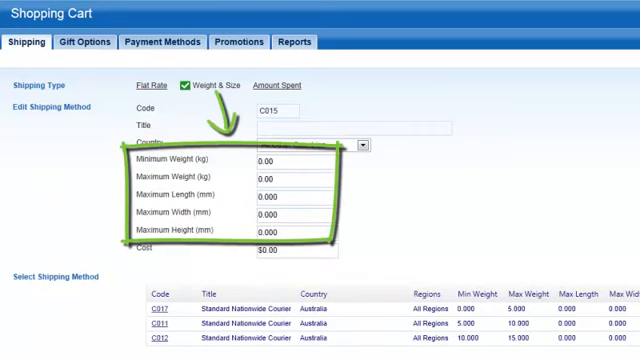
Step: Switch to the Amount Spent shipping type and open Shopping Cart Shipping under Global Module Settings
{"action": "left_click", "coordinate": [267, 85]}
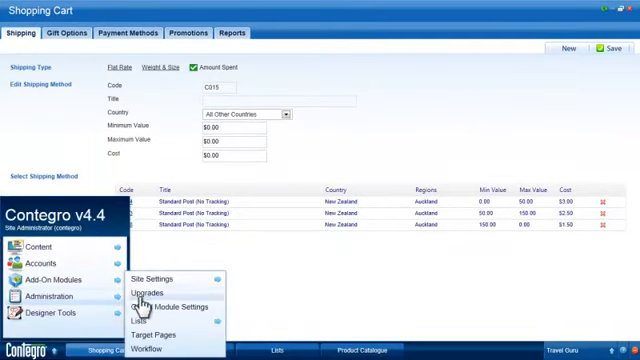
{"action": "left_click", "coordinate": [172, 307]}
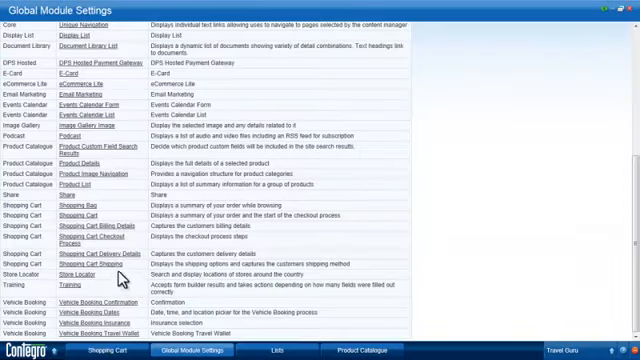
{"action": "left_click", "coordinate": [103, 262]}
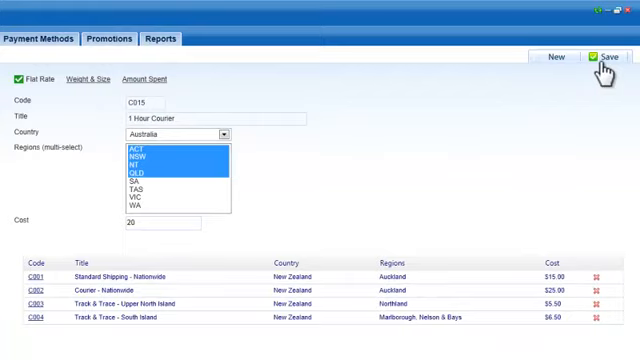
Step: Save method C015, '1 Hour Courier', for Australia's ACT, NSW, NT and QLD at $20
{"action": "left_click", "coordinate": [598, 57]}
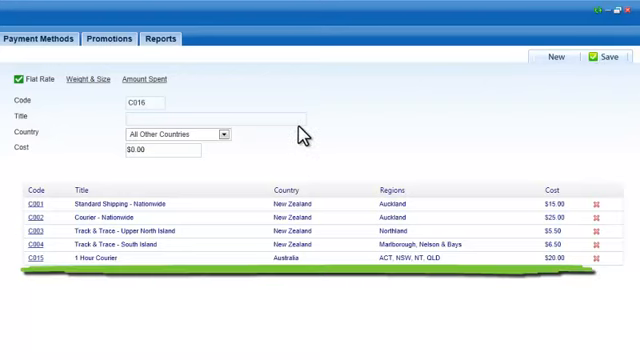
Step: Add 1 Hour Courier flat rates: $18 for SA/TAS/VIC/WA and $35 for all other countries
{"action": "type", "text": "1 Hour Courier"}
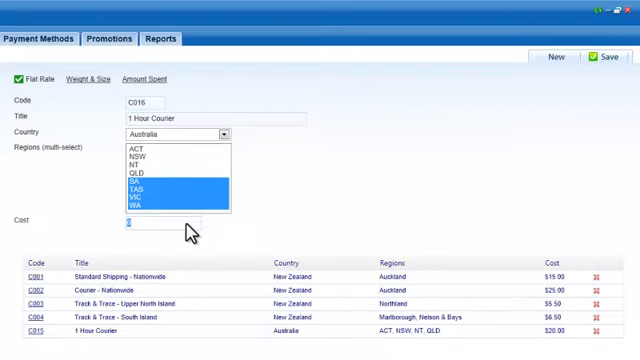
{"action": "type", "text": "18"}
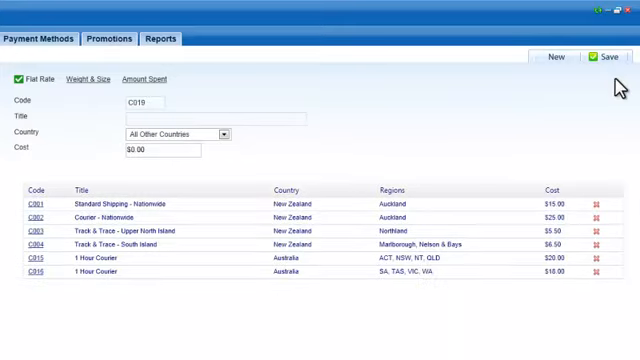
{"action": "type", "text": "1 Hour Courier"}
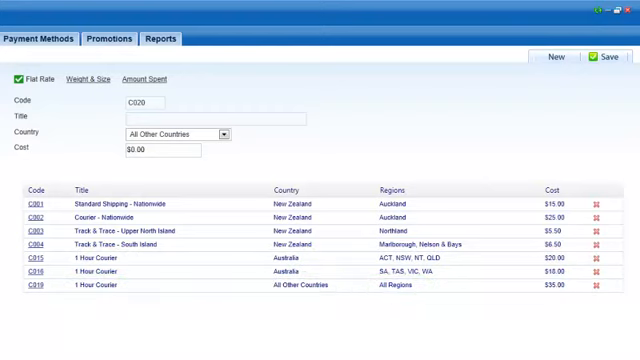
{"action": "left_click", "coordinate": [38, 38]}
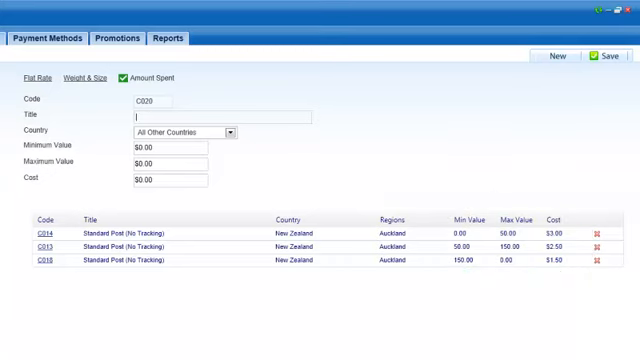
Step: Save 'Standard Post (No Tracking)' for all other countries at $8.50, orders $0–$50.00
{"action": "type", "text": "Standard P"}
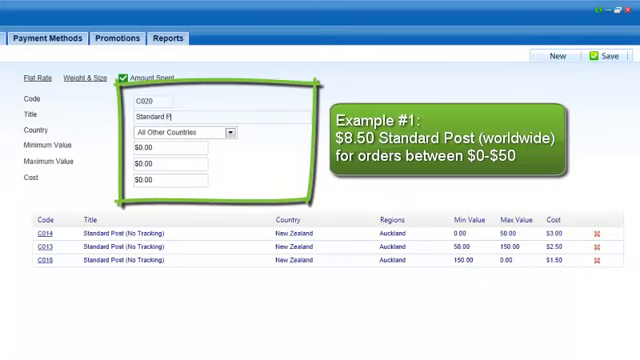
{"action": "type", "text": "Standard Post (No Tracking"}
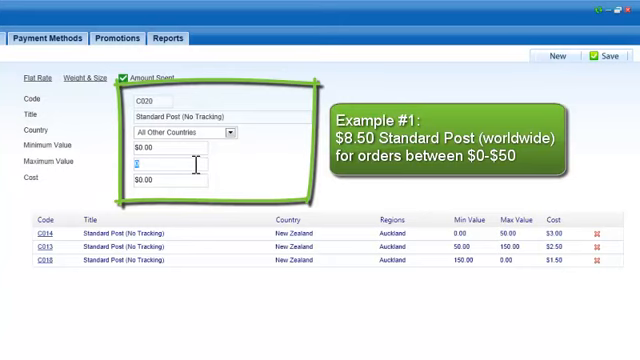
{"action": "type", "text": "50.00"}
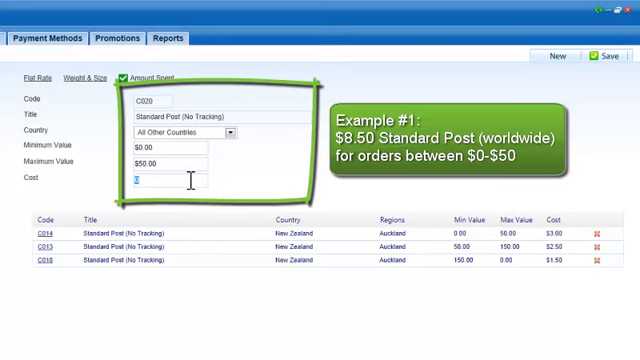
{"action": "type", "text": "8.50"}
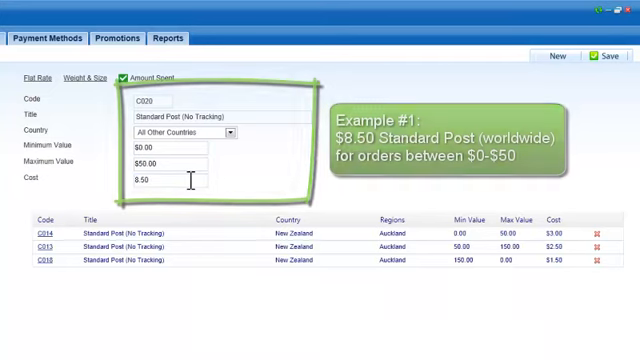
{"action": "left_click", "coordinate": [602, 56]}
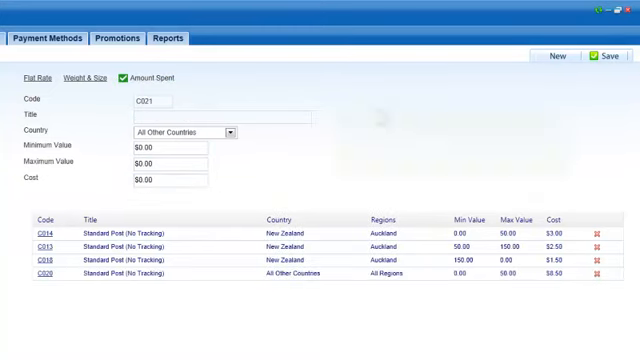
Step: Add Standard Post (No Tracking) tiers: $6.50 for orders $50–$150, $5.00 above $150
{"action": "type", "text": "Standard Post (No Tracking)"}
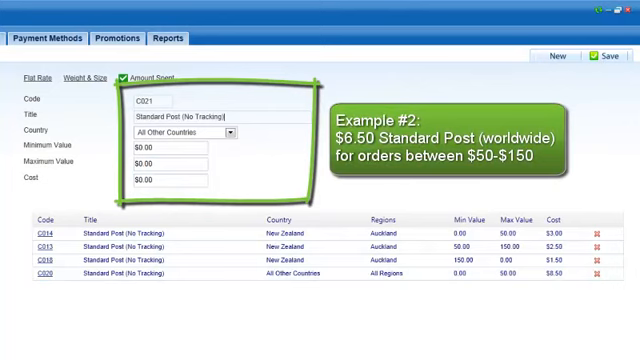
{"action": "type", "text": "5"}
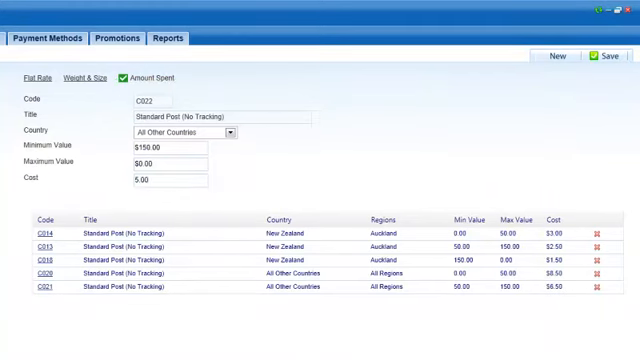
{"action": "left_click", "coordinate": [609, 56]}
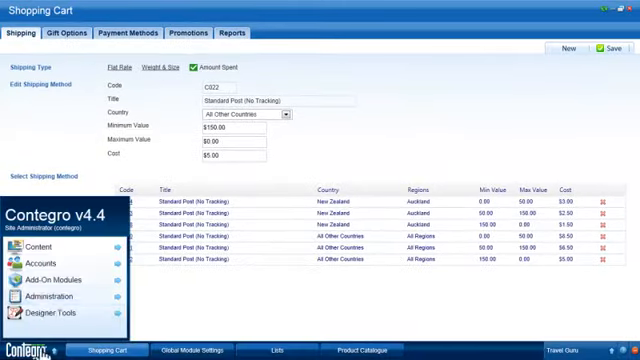
Step: Open the Administration submenu from the Contegro start panel
{"action": "left_click", "coordinate": [44, 296]}
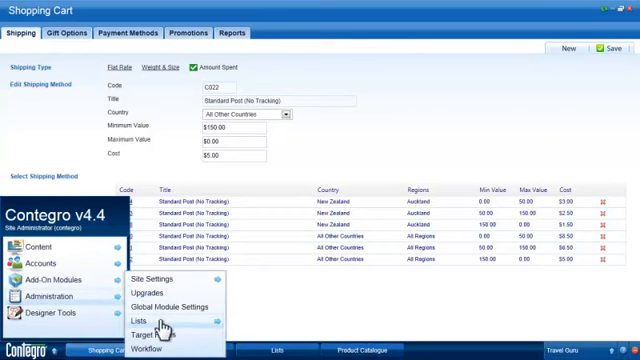